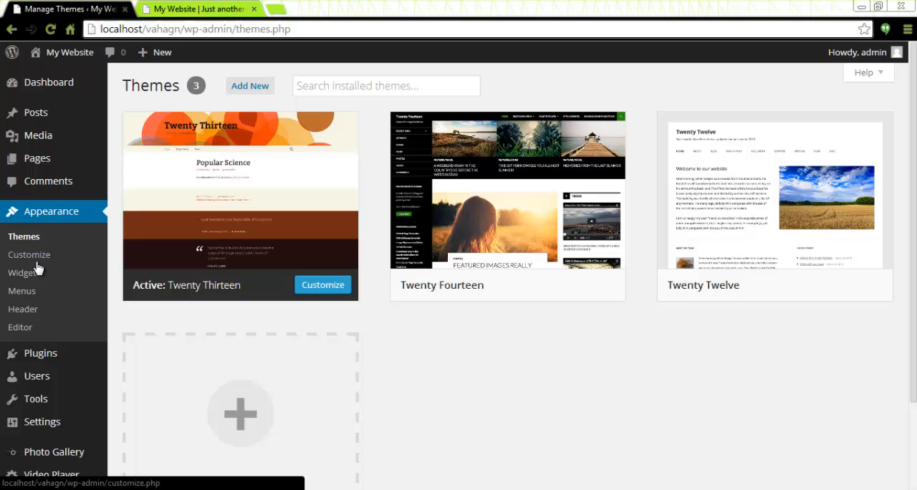
On the Widgets page, choose Photo Gallery Widget with Secondary Widget Area as its destination
{"action": "left_click", "coordinate": [21, 272]}
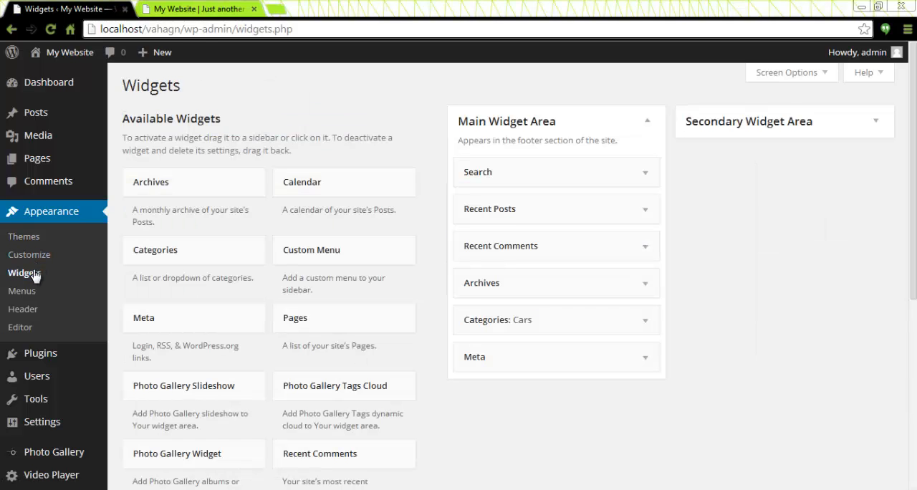
{"action": "scroll", "scroll_direction": "down", "scroll_amount": 3}
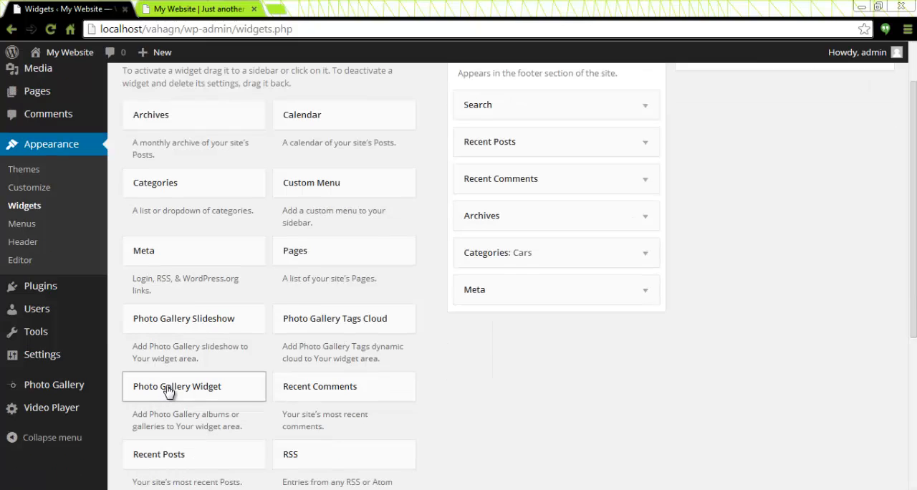
{"action": "left_click", "coordinate": [177, 386]}
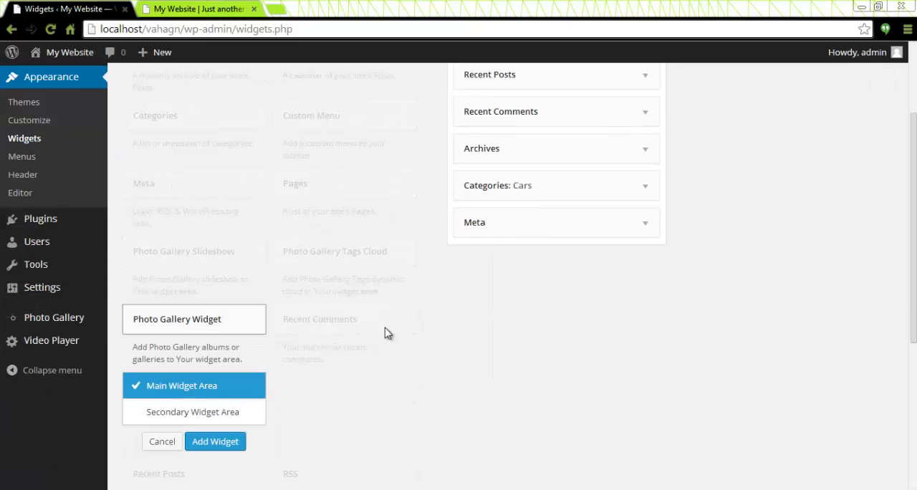
{"action": "left_click", "coordinate": [193, 411]}
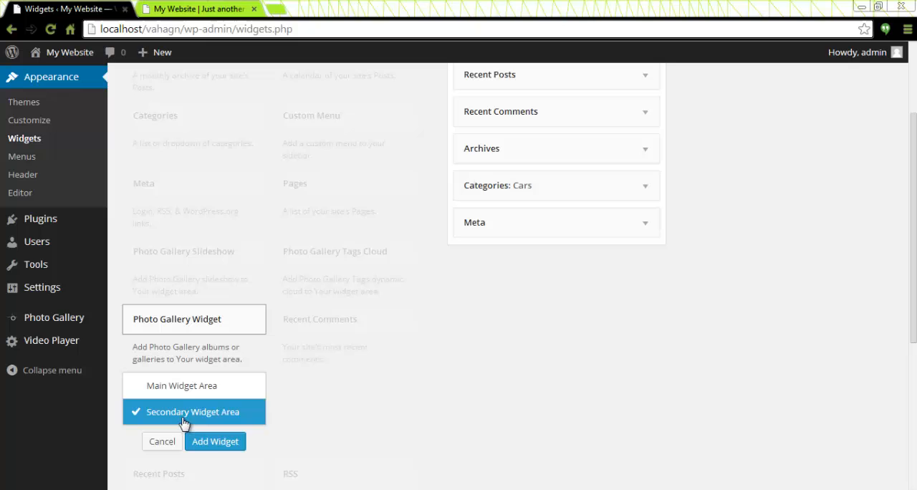
Add the widget and set it to show Gallery One in random order
{"action": "left_click", "coordinate": [215, 441]}
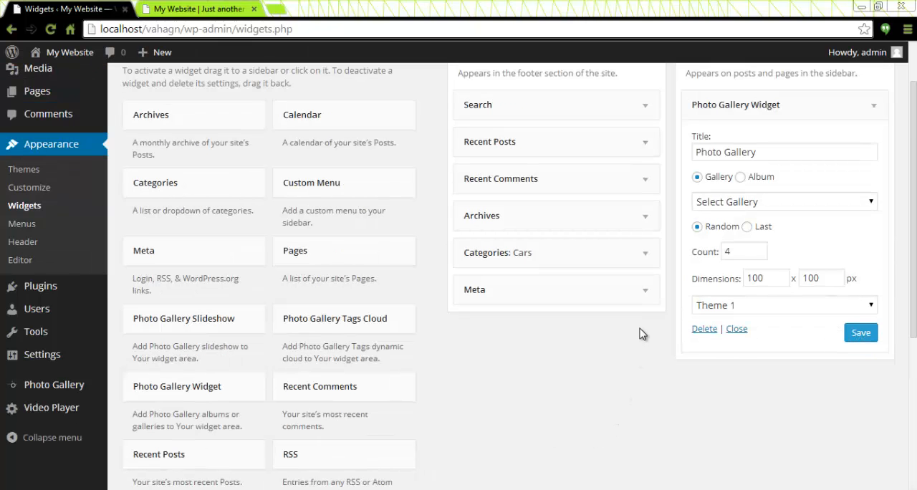
{"action": "mouse_move", "coordinate": [726, 146]}
{"action": "type", "text": " 1"}
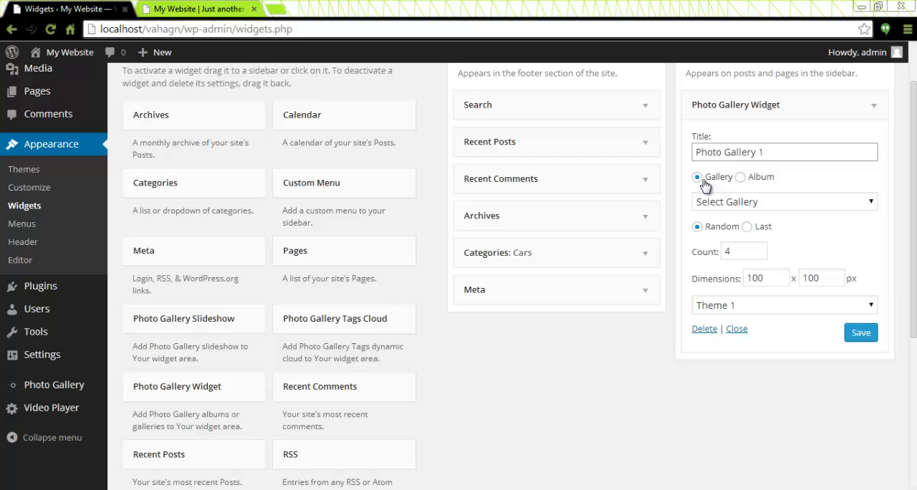
{"action": "mouse_move", "coordinate": [862, 205]}
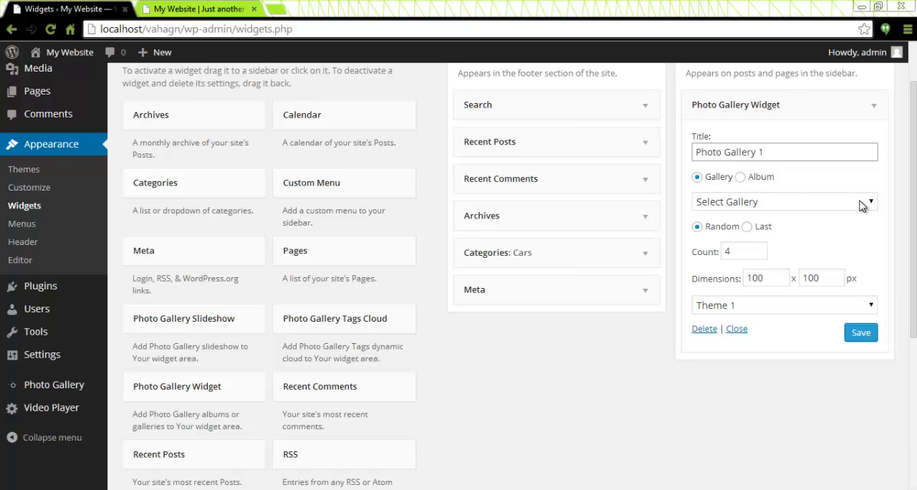
{"action": "left_click", "coordinate": [784, 201]}
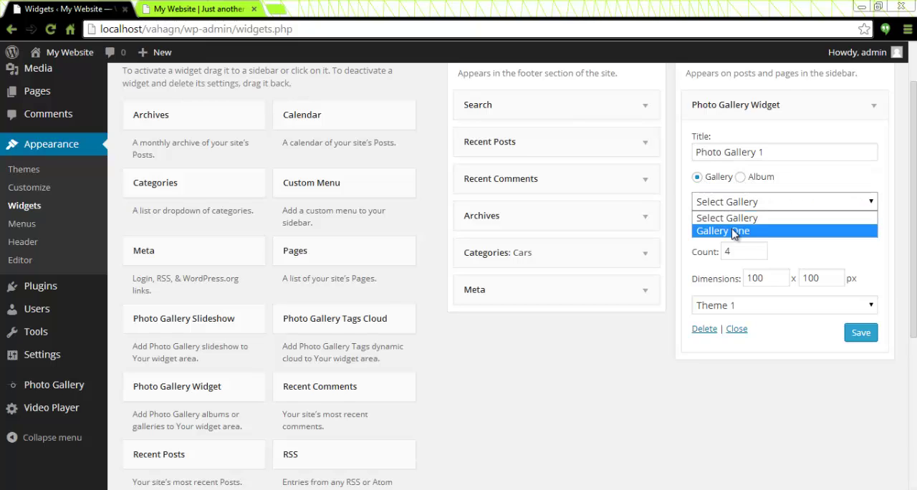
{"action": "left_click", "coordinate": [721, 229]}
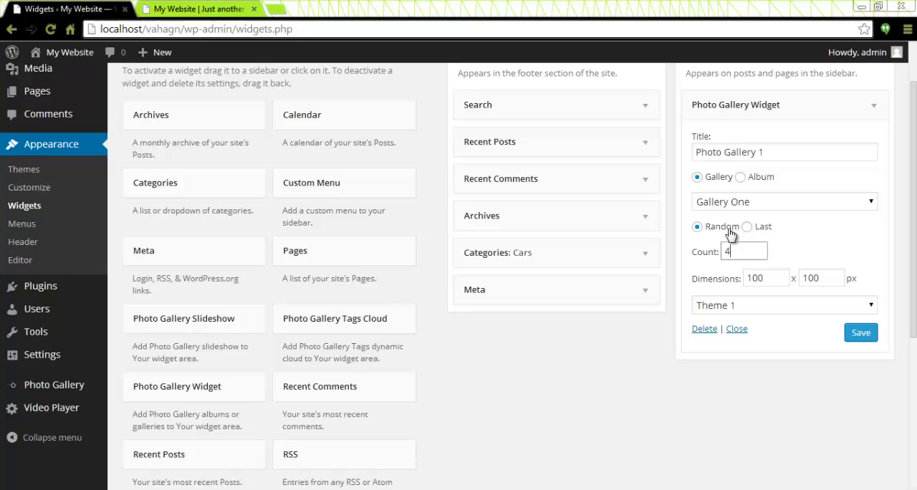
{"action": "left_click", "coordinate": [745, 250]}
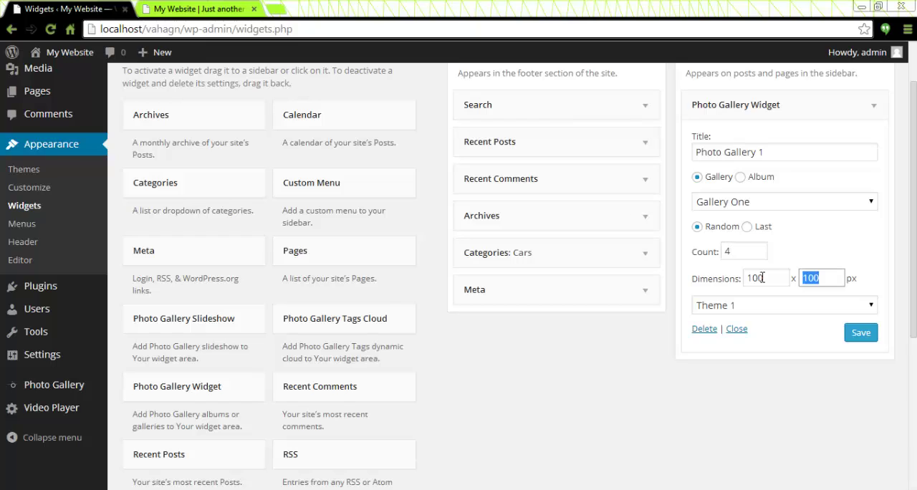
Set the widget to count 4, 100×100 image dimensions and Theme 1
{"action": "left_click", "coordinate": [763, 277]}
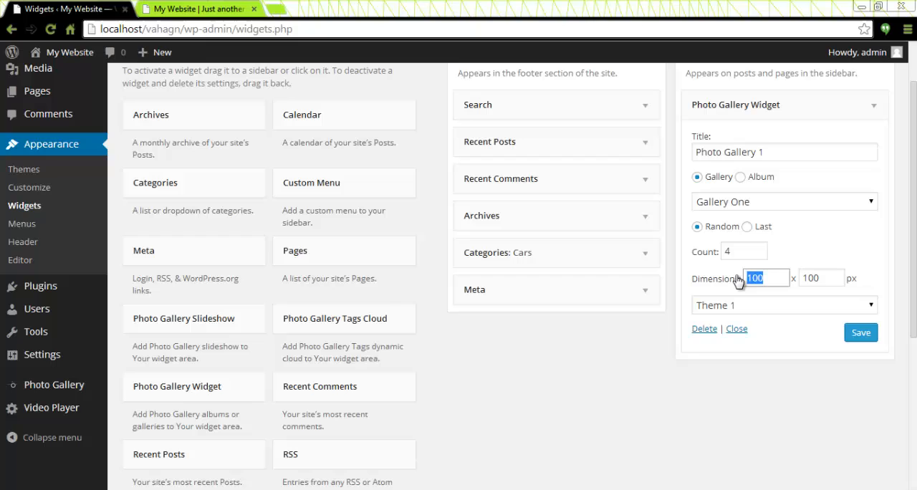
{"action": "left_click", "coordinate": [821, 278]}
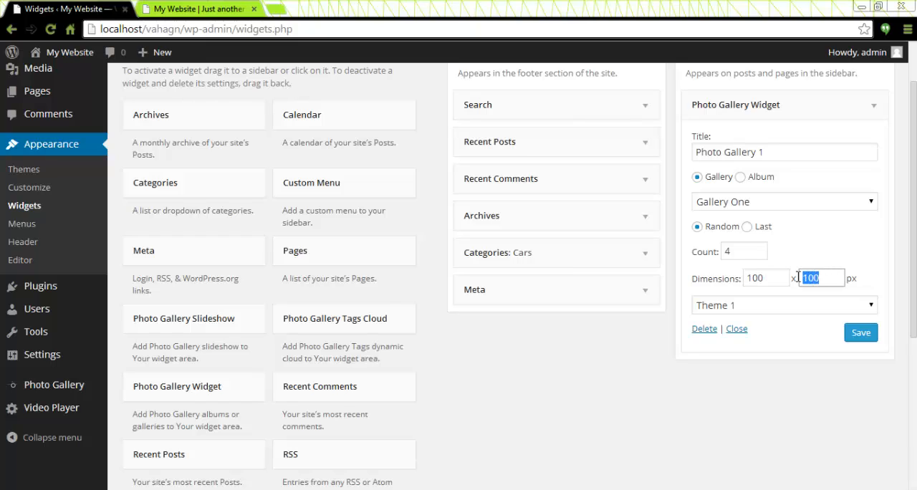
{"action": "mouse_move", "coordinate": [758, 311]}
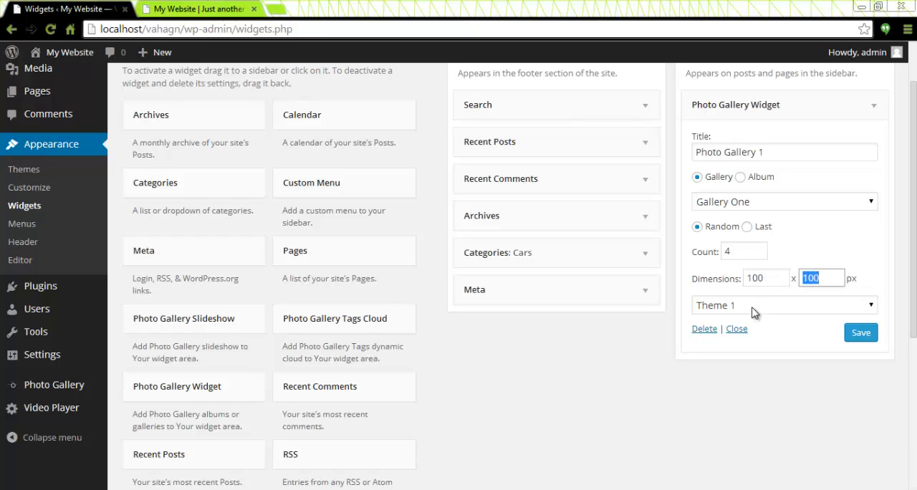
{"action": "left_click", "coordinate": [783, 304]}
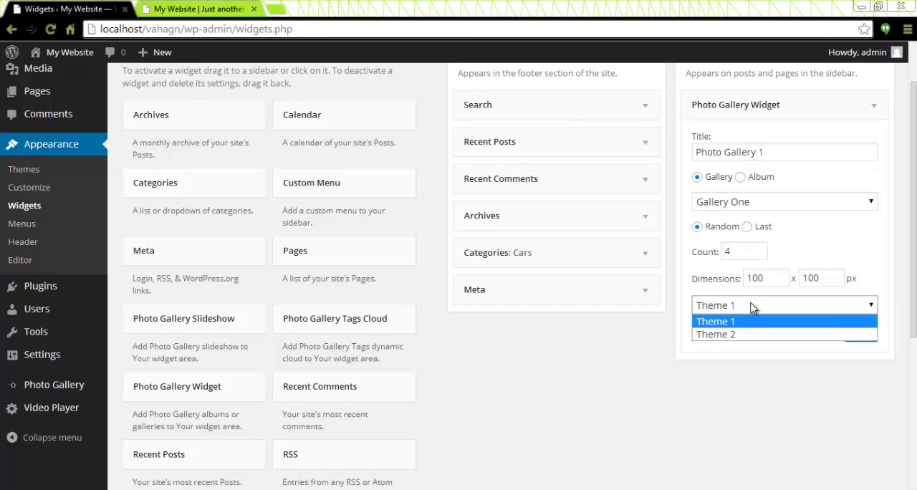
{"action": "left_click", "coordinate": [714, 321]}
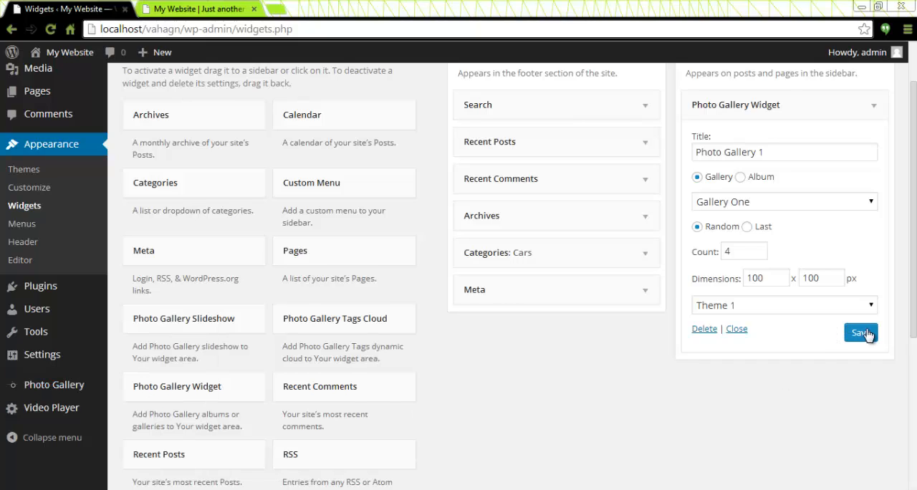
Save the widget, then browse its car thumbnails in the site's lightbox viewer
{"action": "left_click", "coordinate": [860, 332]}
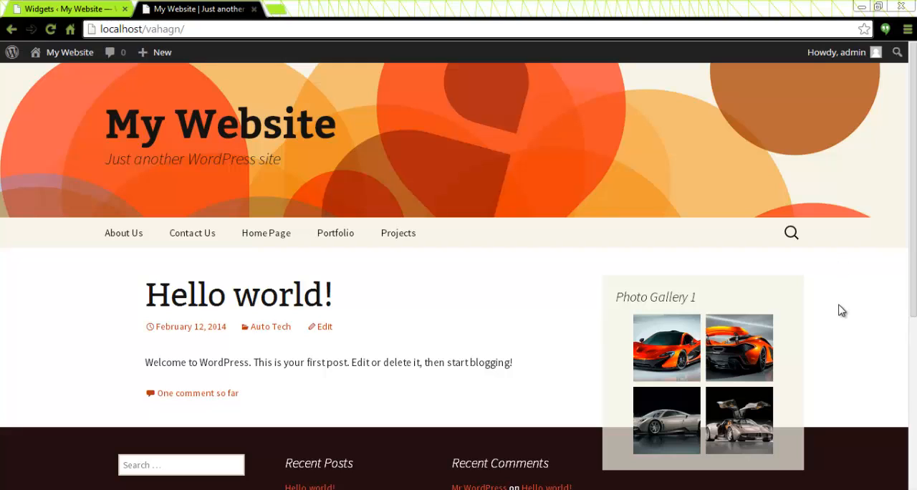
{"action": "left_click", "coordinate": [667, 420]}
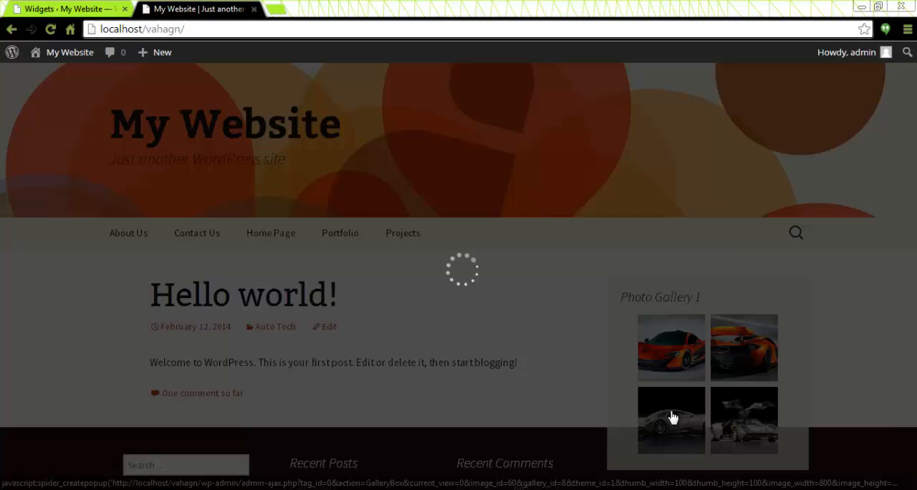
{"action": "left_click", "coordinate": [671, 419]}
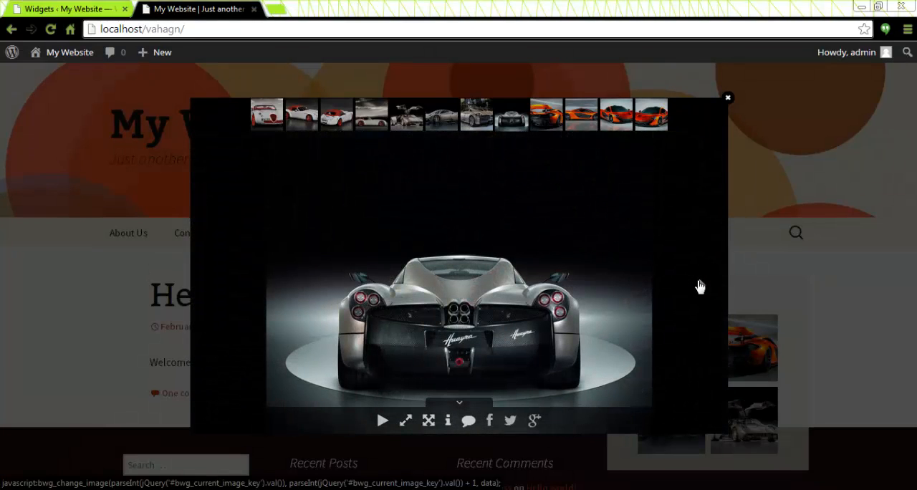
{"action": "left_click", "coordinate": [701, 285]}
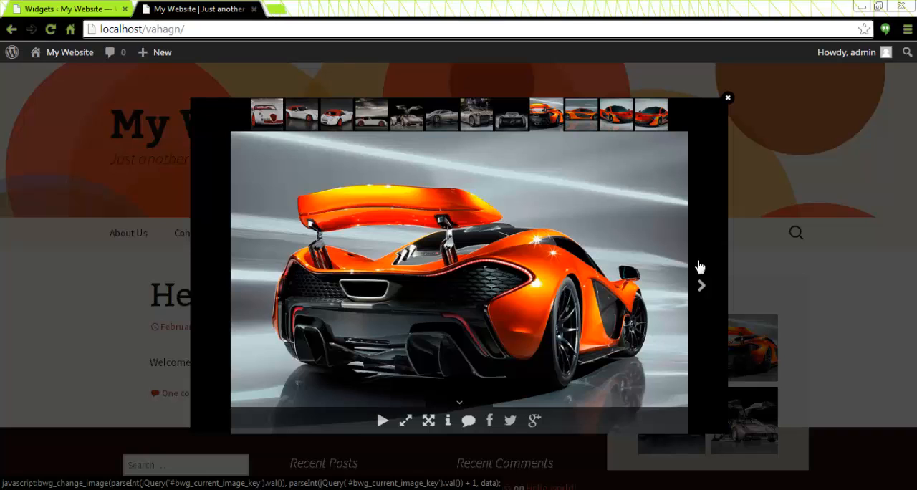
{"action": "left_click", "coordinate": [728, 98]}
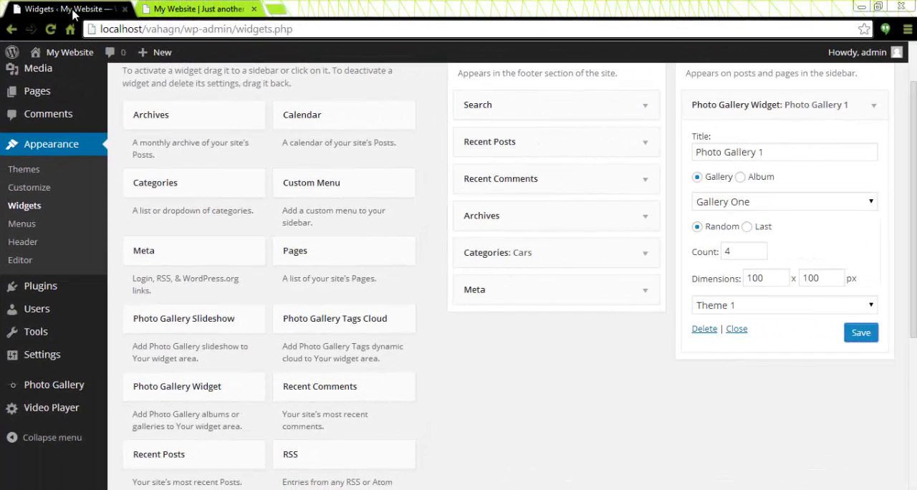
{"action": "mouse_move", "coordinate": [172, 320]}
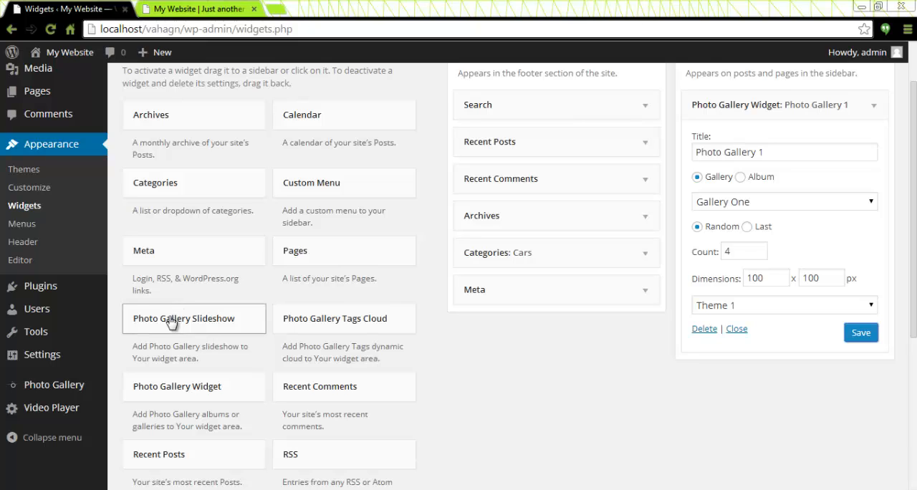
Add the Photo Gallery Slideshow widget to the Secondary Widget Area
{"action": "left_click", "coordinate": [183, 318]}
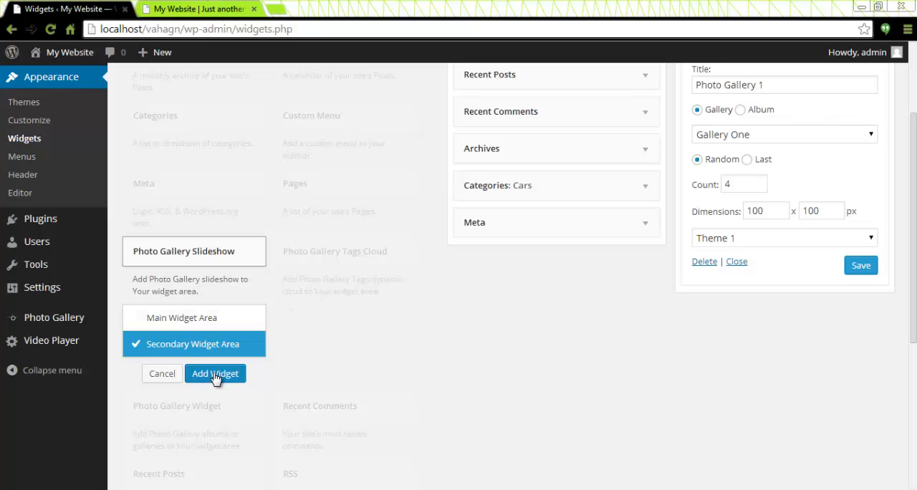
{"action": "left_click", "coordinate": [215, 373]}
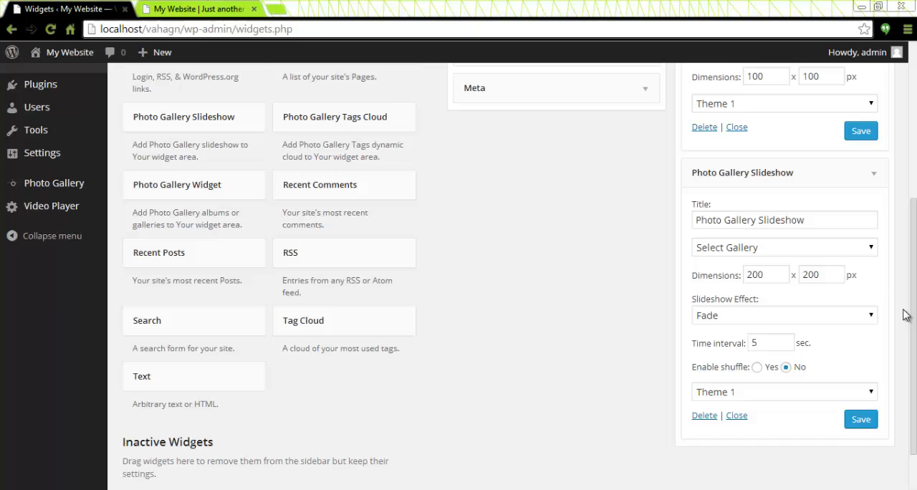
Title the slideshow Photo Gallery Slideshow 1, pick Gallery One and set dimensions to 300×300
{"action": "left_click", "coordinate": [784, 220]}
{"action": "type", "text": " 1"}
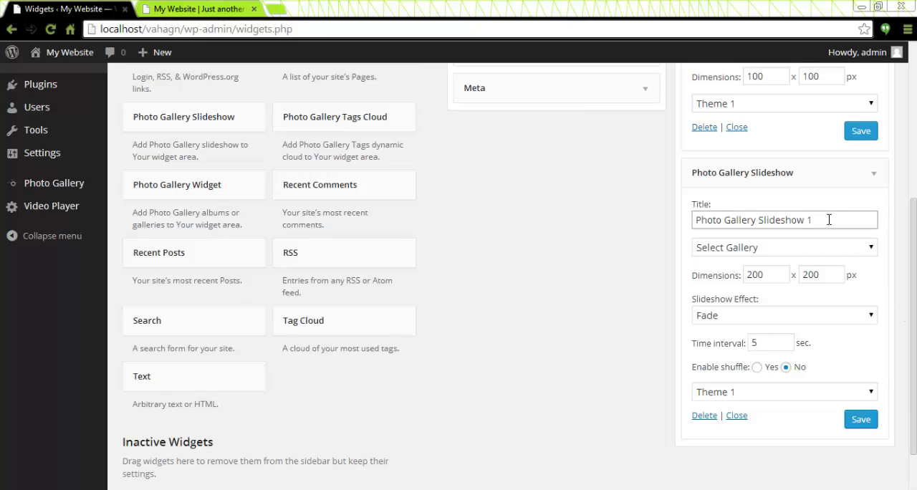
{"action": "left_click", "coordinate": [782, 247]}
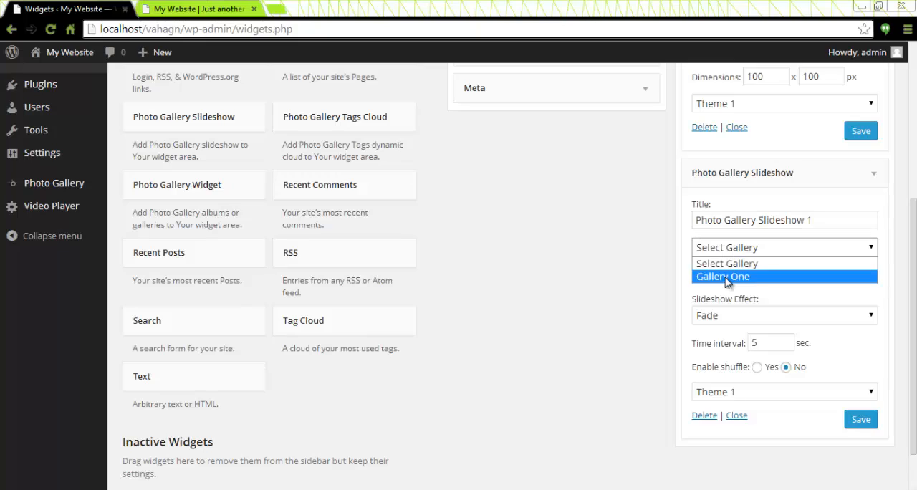
{"action": "left_click", "coordinate": [725, 276]}
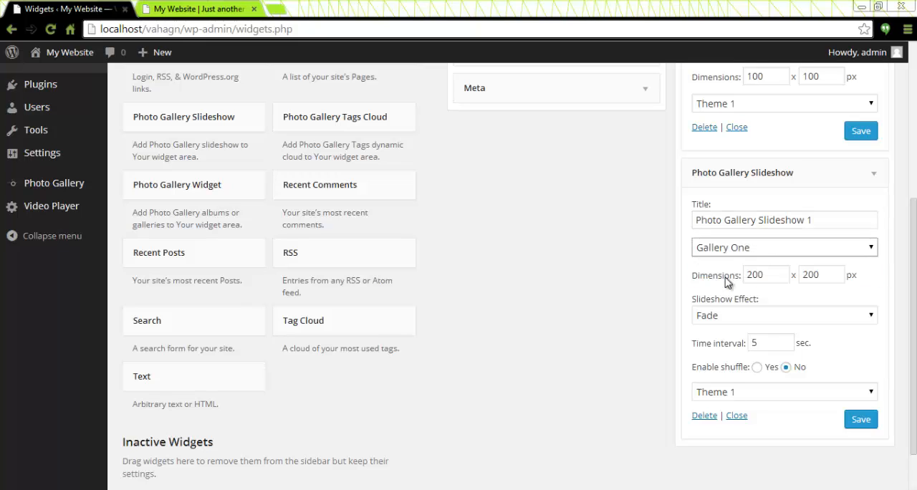
{"action": "double_click", "coordinate": [766, 274]}
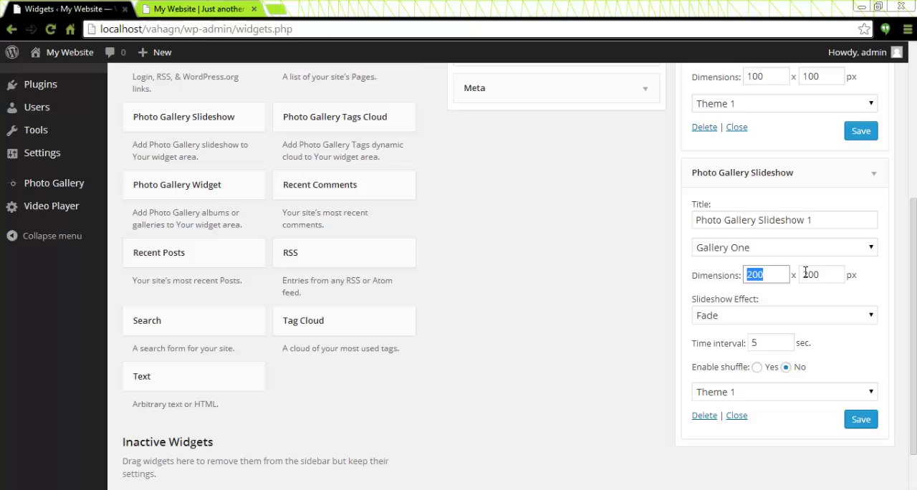
{"action": "left_click", "coordinate": [820, 274]}
{"action": "type", "text": "200"}
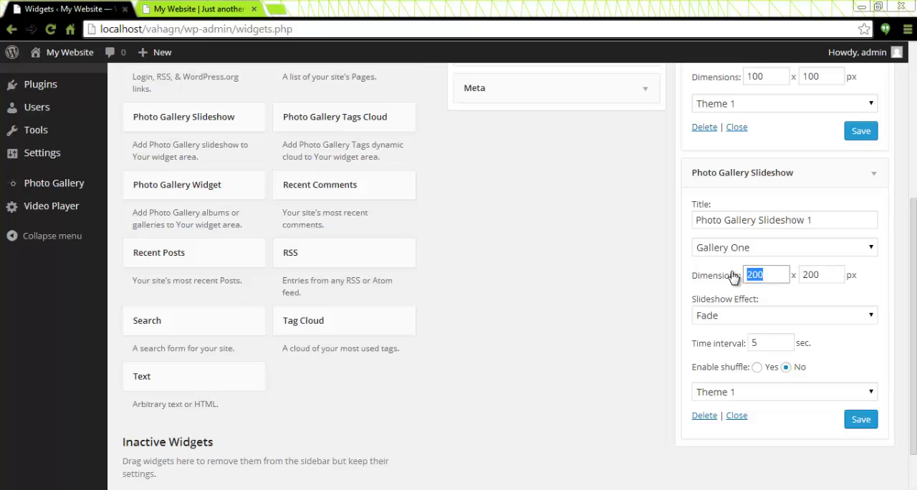
{"action": "type", "text": "300"}
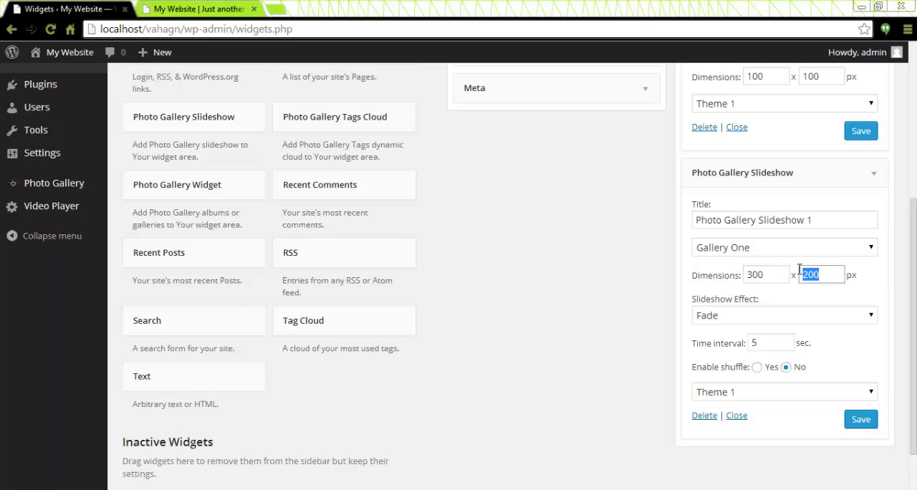
{"action": "type", "text": "300"}
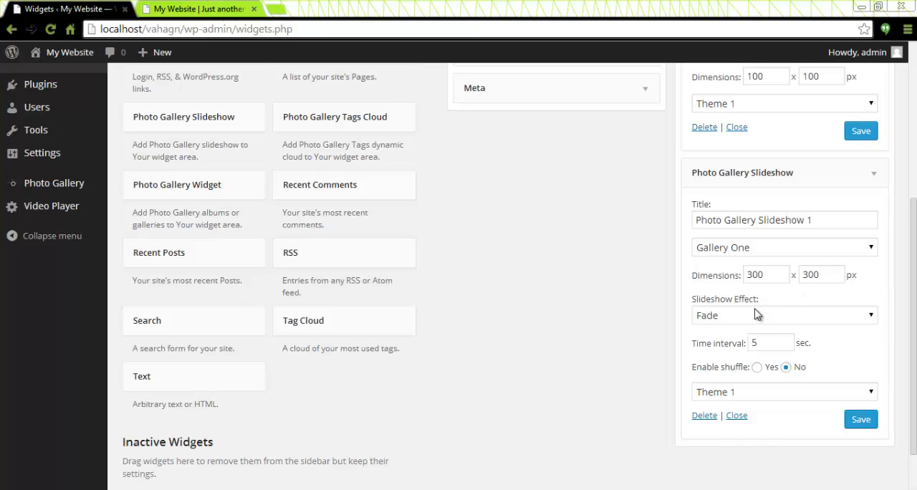
{"action": "mouse_move", "coordinate": [755, 315]}
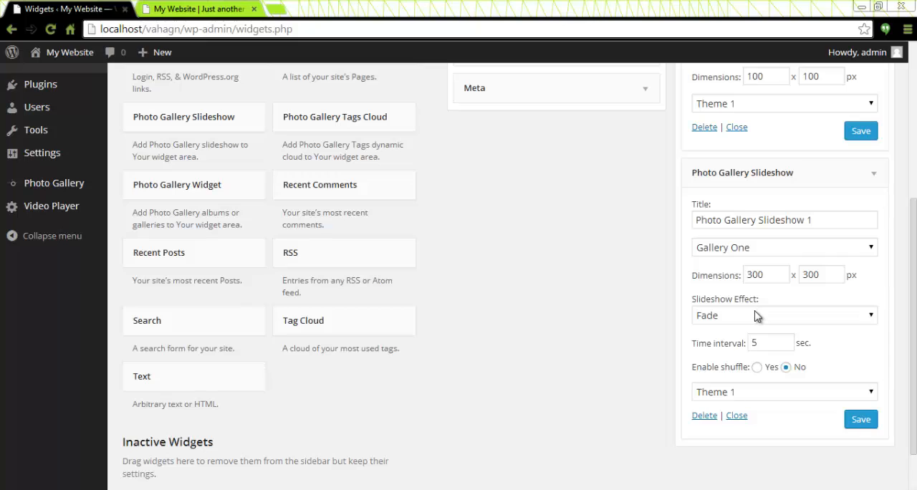
Choose the Scale Out effect, set a 3-second interval and save the slideshow widget
{"action": "left_click", "coordinate": [783, 315]}
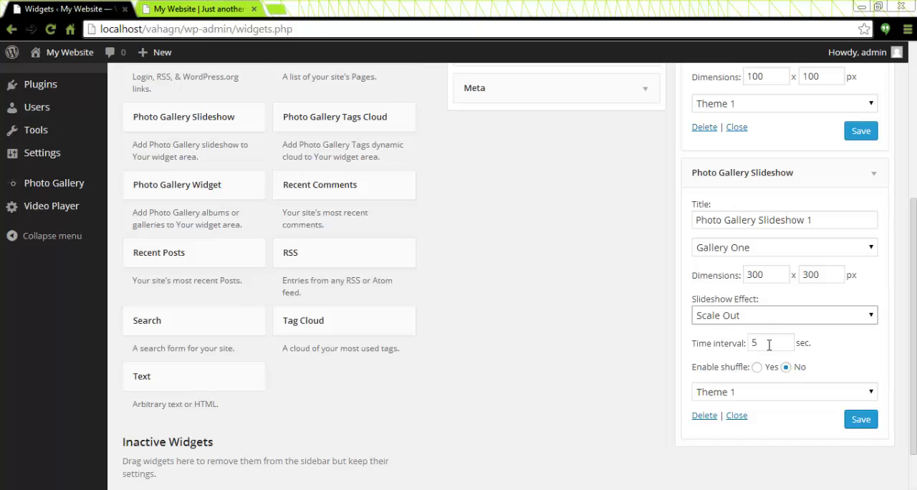
{"action": "left_click", "coordinate": [771, 343]}
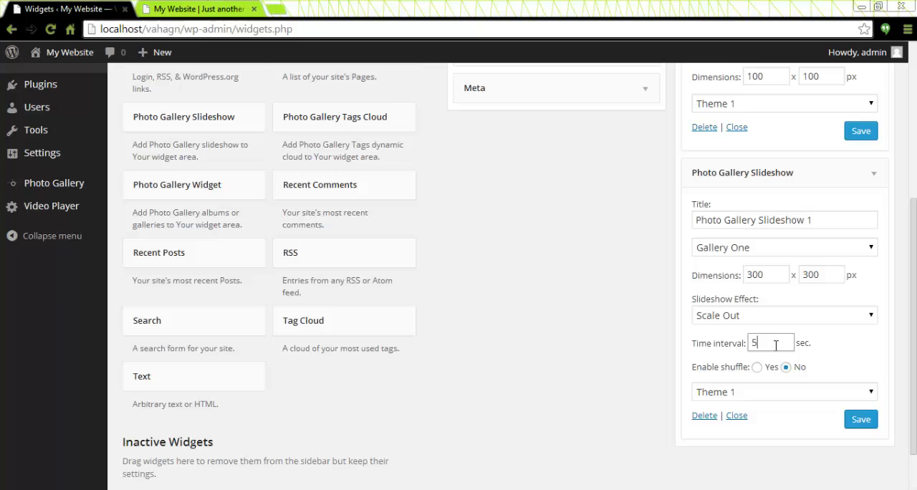
{"action": "type", "text": "3"}
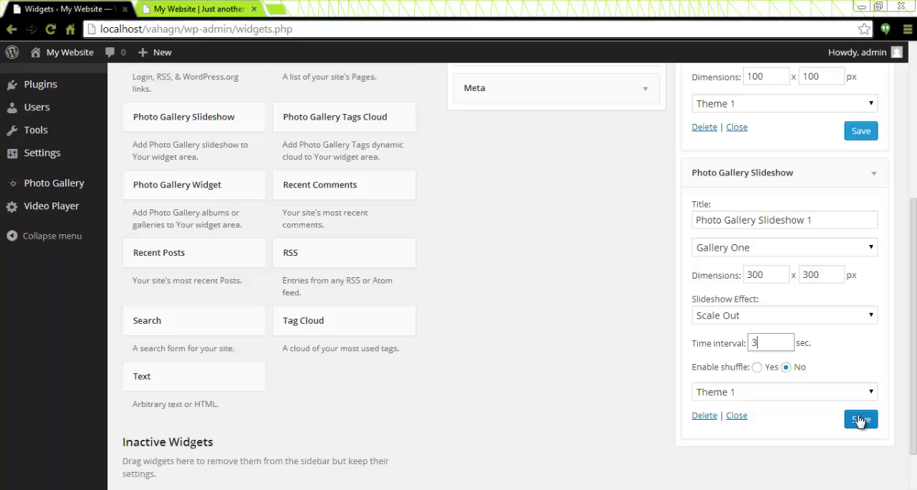
{"action": "left_click", "coordinate": [859, 419]}
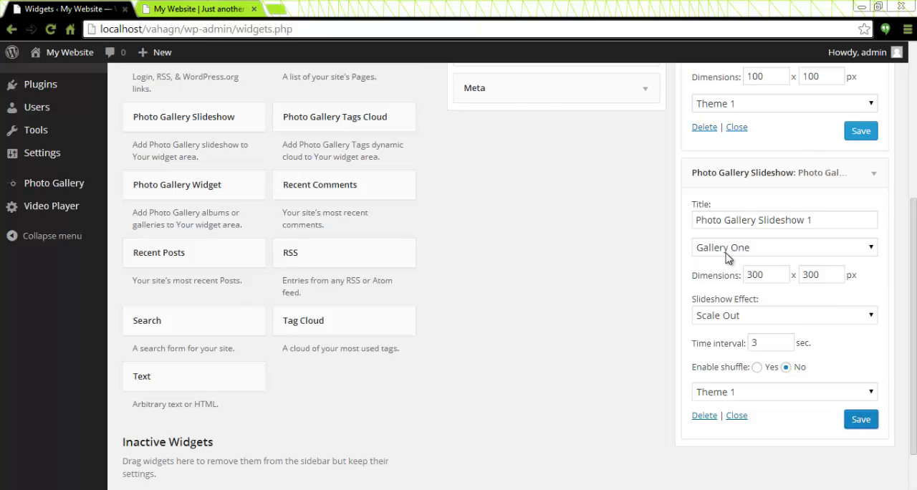
{"action": "mouse_move", "coordinate": [200, 7]}
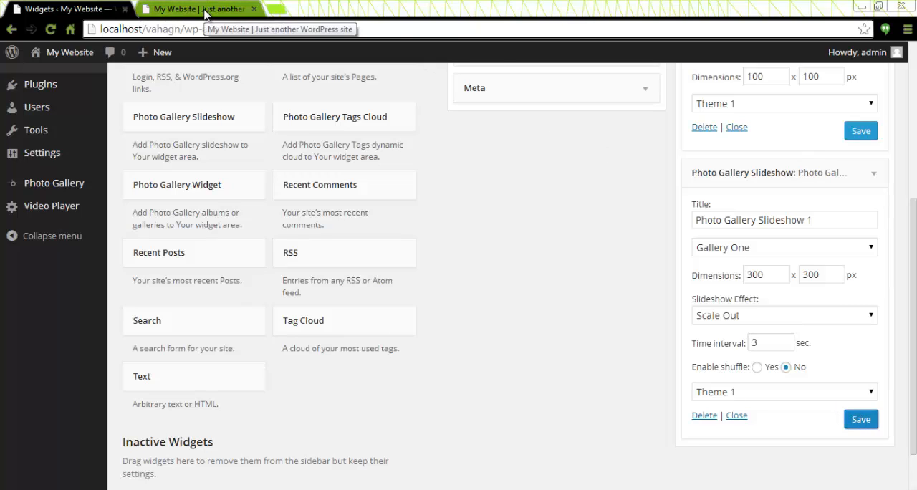
Reload the site to see Photo Gallery Slideshow 1 cycling car photos in the footer
{"action": "left_click", "coordinate": [197, 8]}
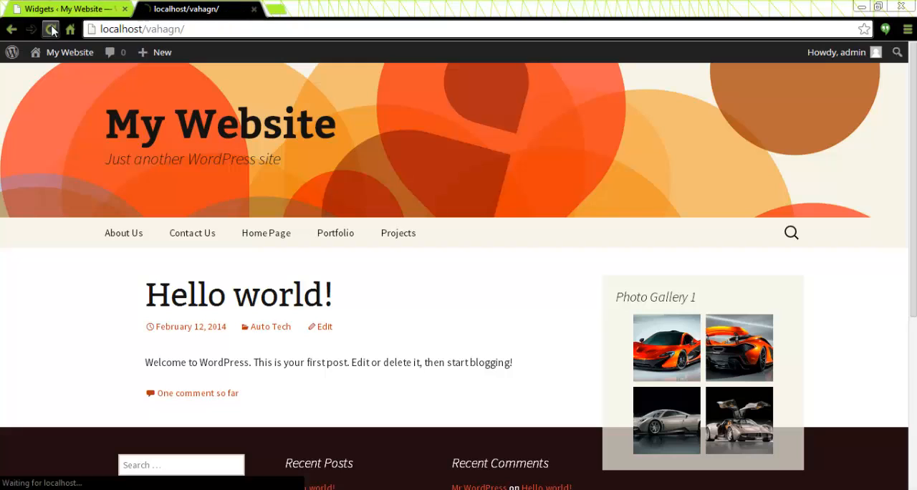
{"action": "scroll", "scroll_direction": "down", "scroll_amount": 3}
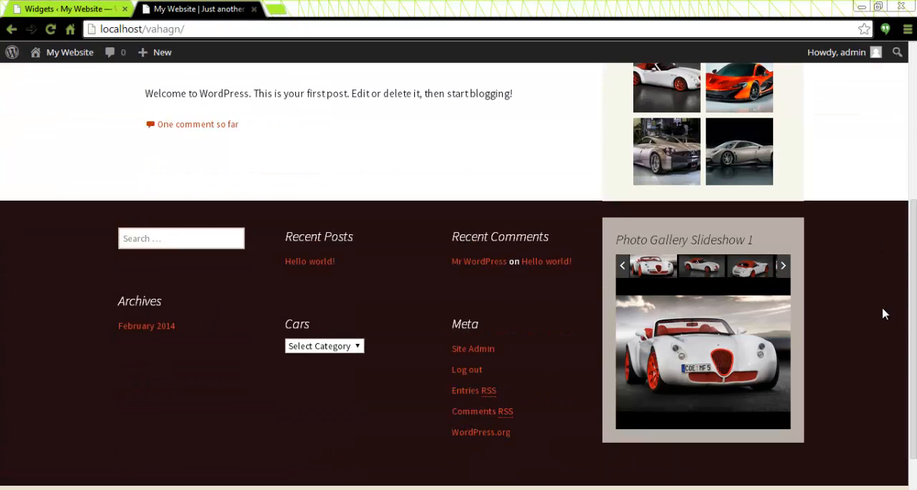
{"action": "mouse_move", "coordinate": [698, 347]}
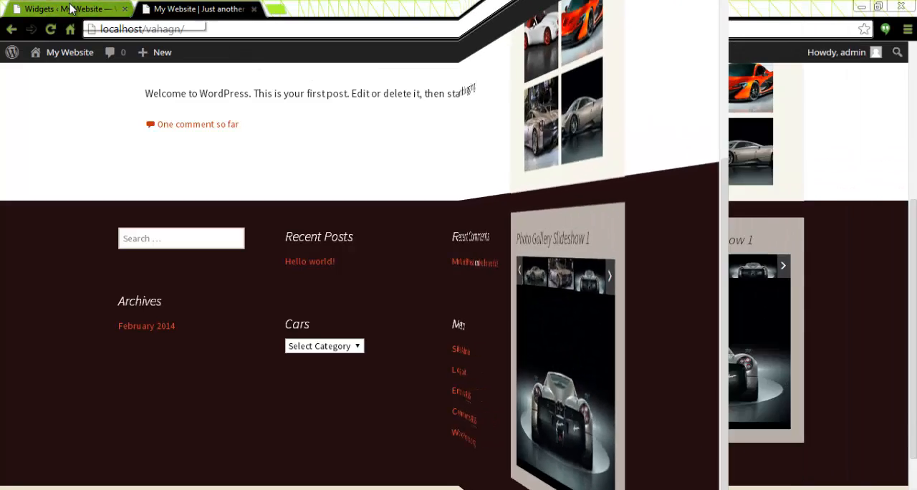
Back on the Widgets page, add the Tag Cloud widget to the Secondary Widget Area
{"action": "left_click", "coordinate": [68, 8]}
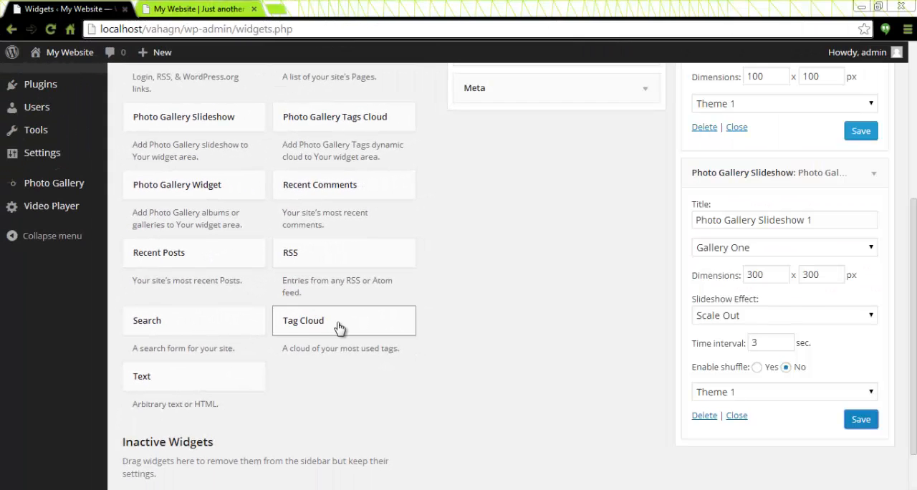
{"action": "left_click", "coordinate": [343, 320]}
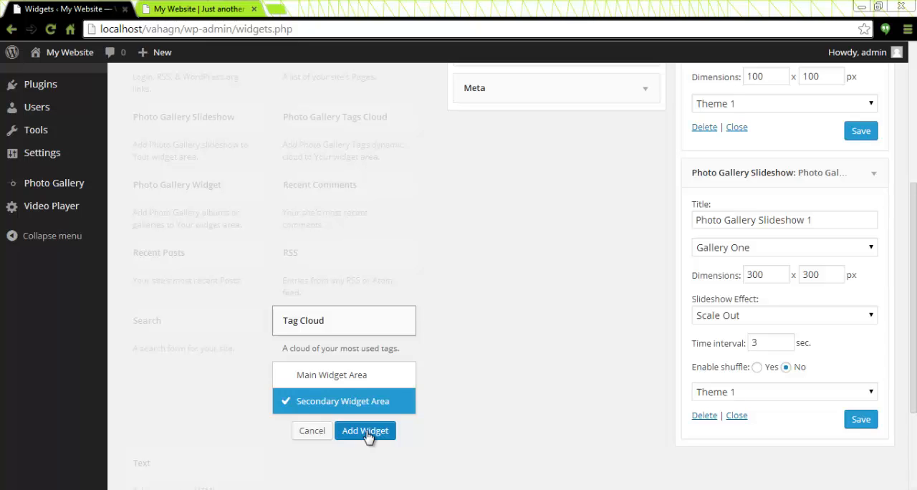
{"action": "left_click", "coordinate": [365, 431]}
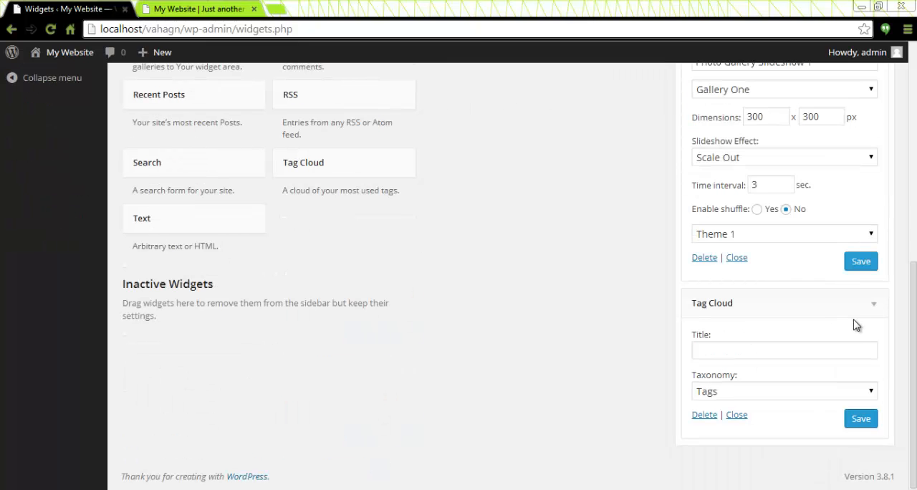
Choose Photo Gallery as the tag cloud's taxonomy
{"action": "left_click", "coordinate": [783, 349]}
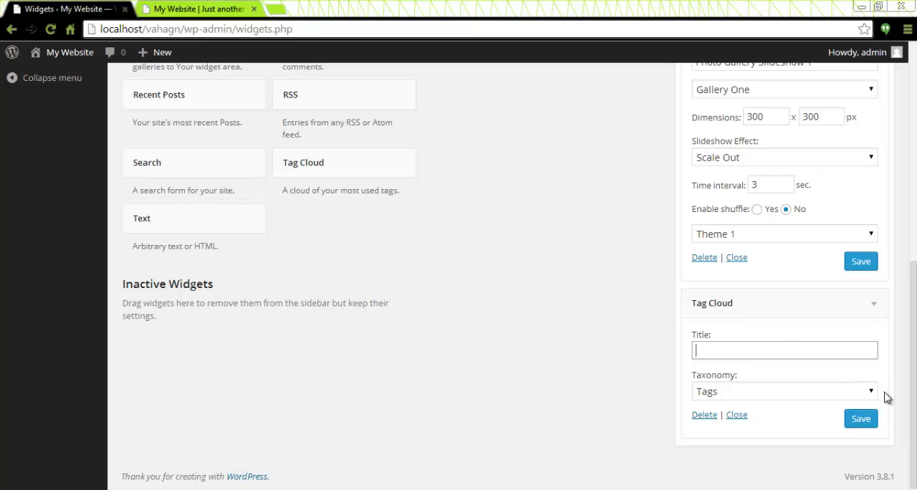
{"action": "left_click", "coordinate": [783, 391]}
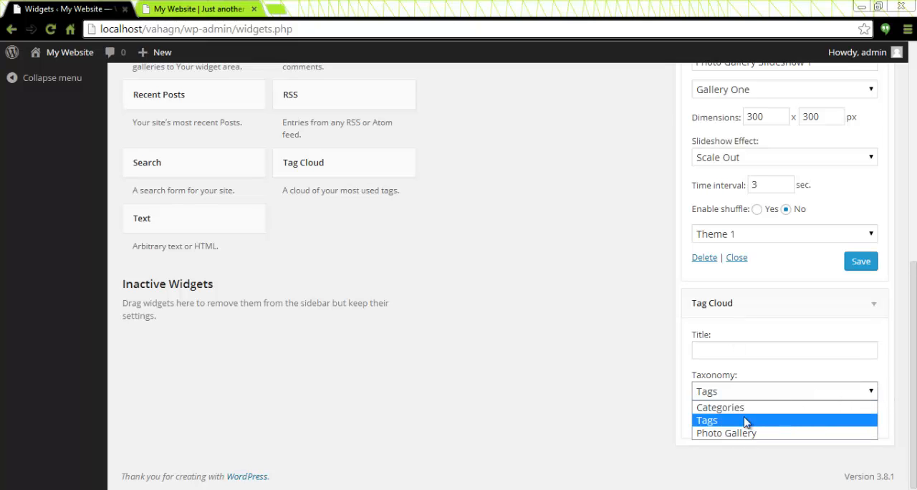
{"action": "mouse_move", "coordinate": [747, 433]}
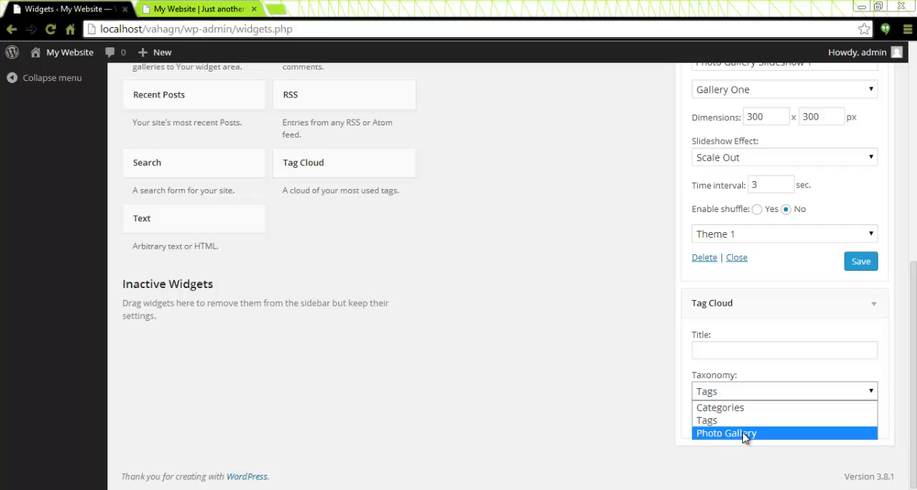
{"action": "left_click", "coordinate": [727, 432]}
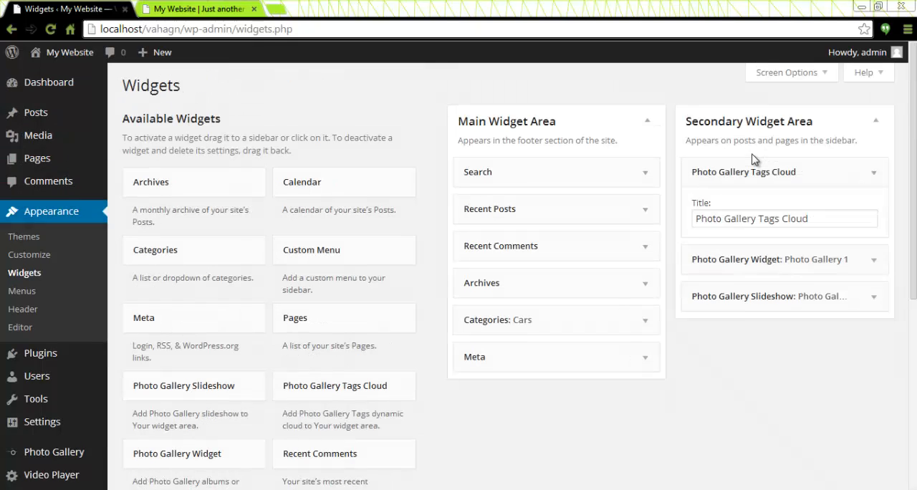
Title the widget Photo Gallery Tags Cloud 1 and show tags as images with names
{"action": "left_click", "coordinate": [743, 171]}
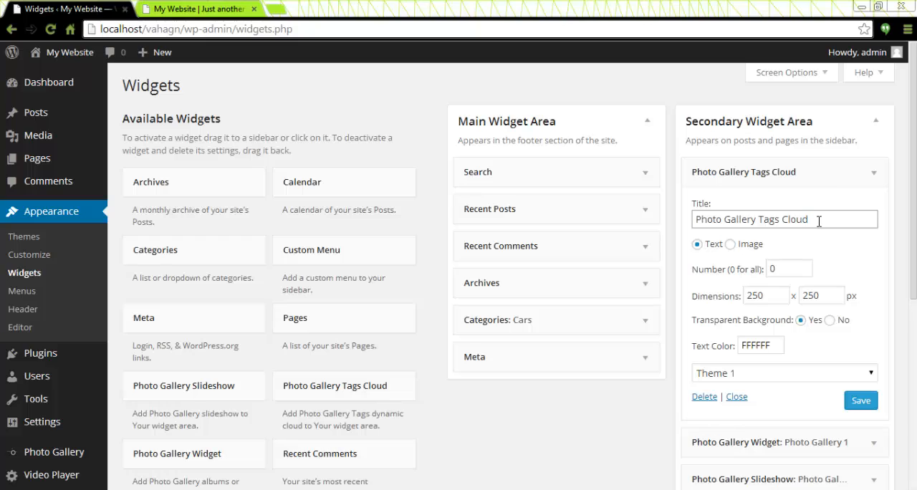
{"action": "type", "text": "1"}
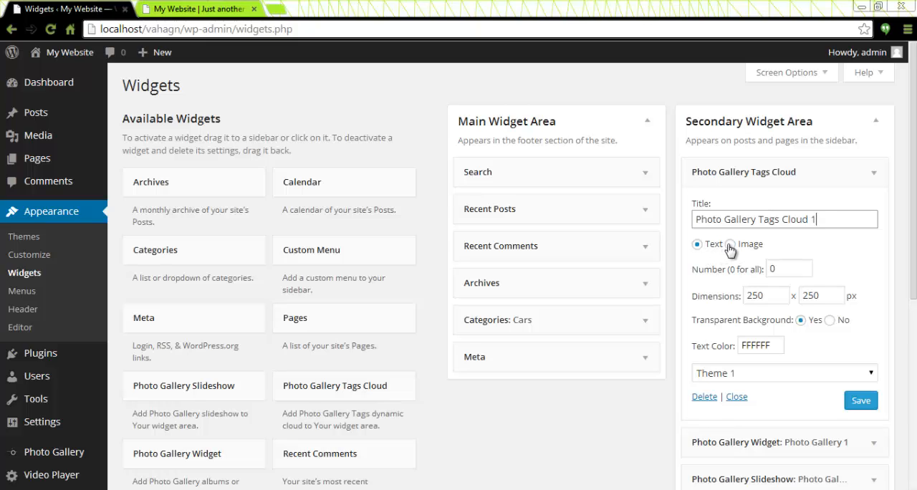
{"action": "left_click", "coordinate": [730, 244]}
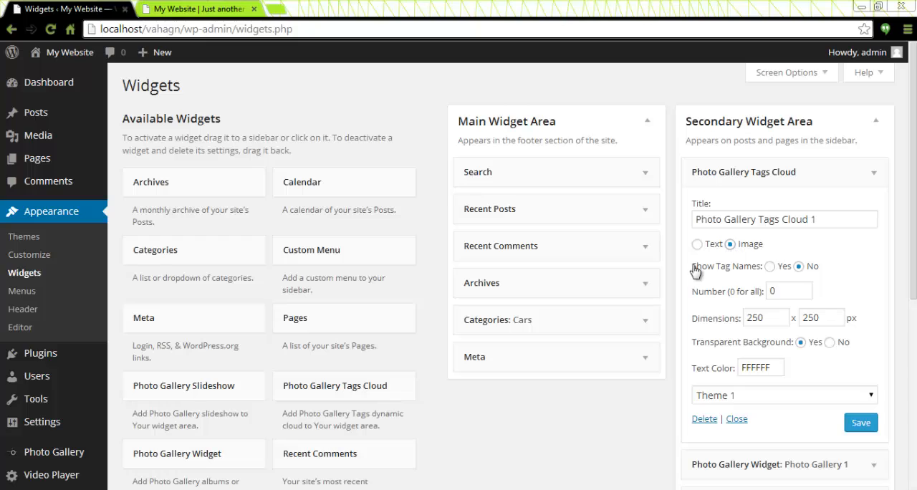
{"action": "mouse_move", "coordinate": [693, 275]}
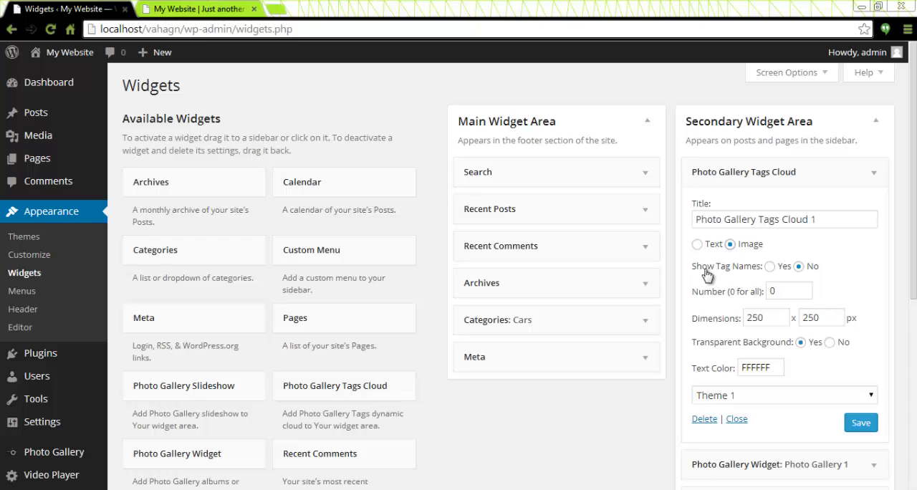
{"action": "mouse_move", "coordinate": [721, 275]}
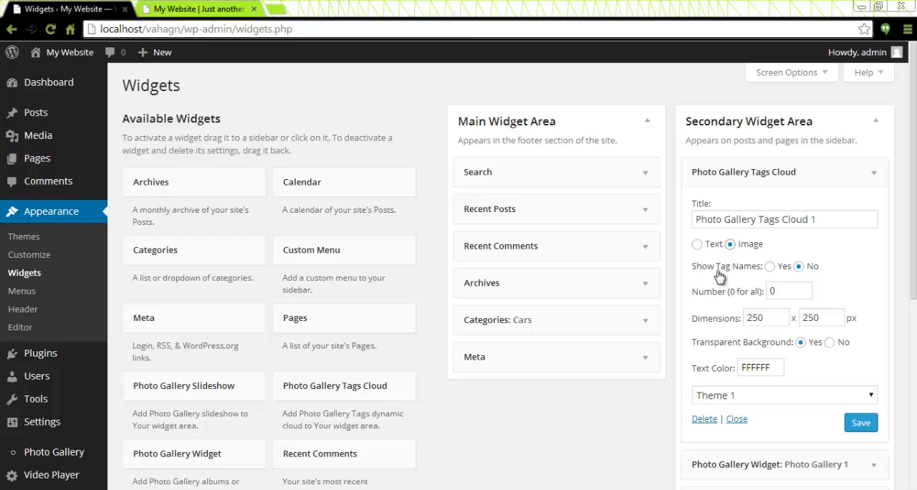
{"action": "left_click", "coordinate": [768, 266]}
{"action": "type", "text": "4"}
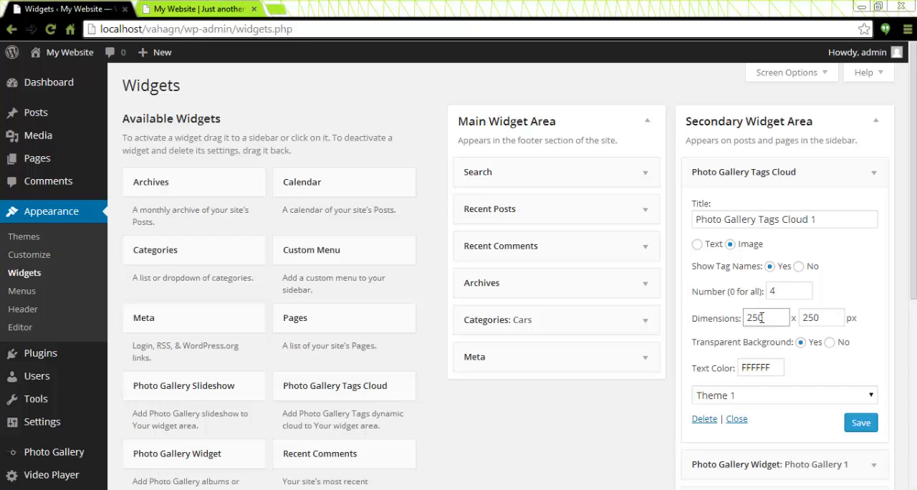
Set the tag count to 4, keep the transparent background and pick black text colour
{"action": "triple_click", "coordinate": [820, 318]}
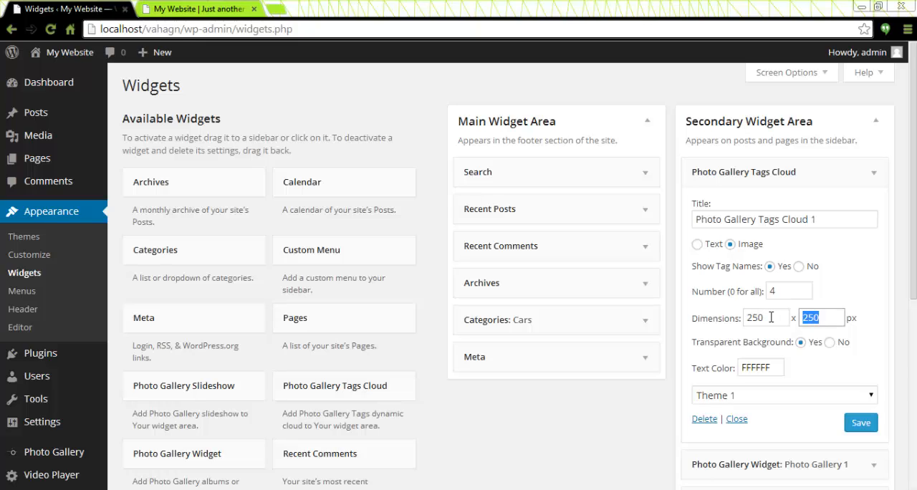
{"action": "mouse_move", "coordinate": [792, 349]}
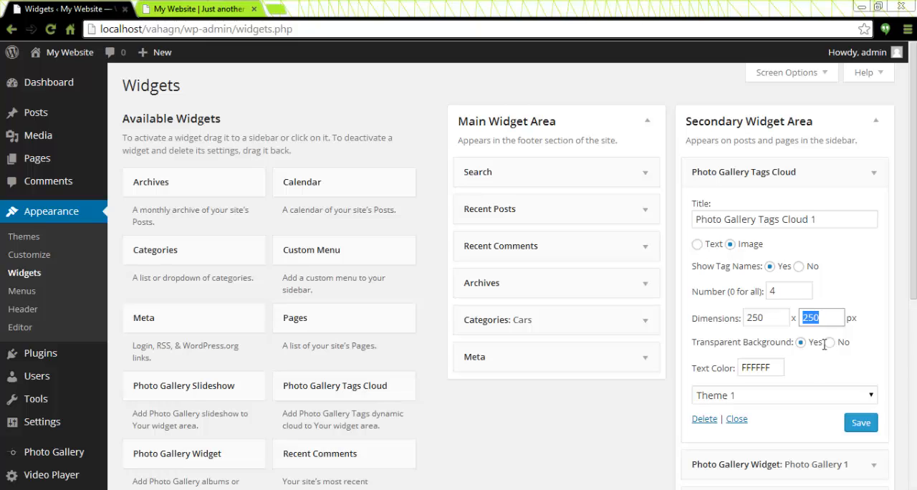
{"action": "left_click", "coordinate": [830, 343]}
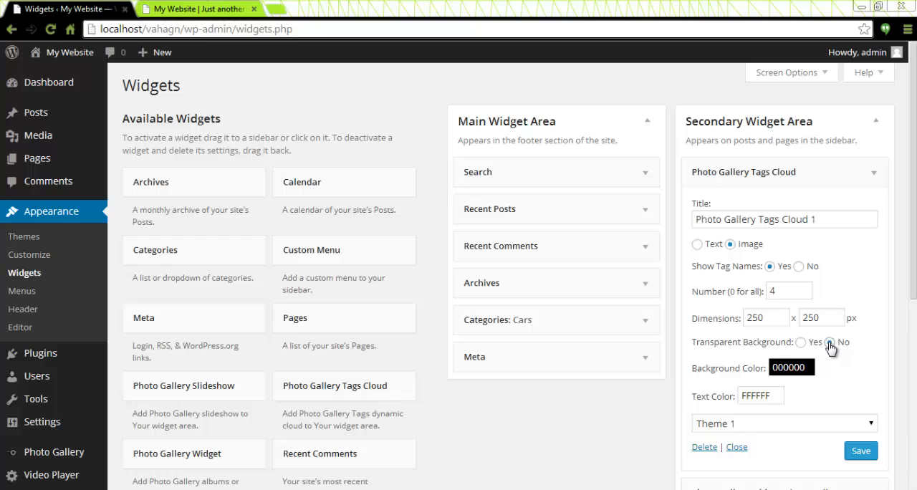
{"action": "left_click", "coordinate": [801, 341]}
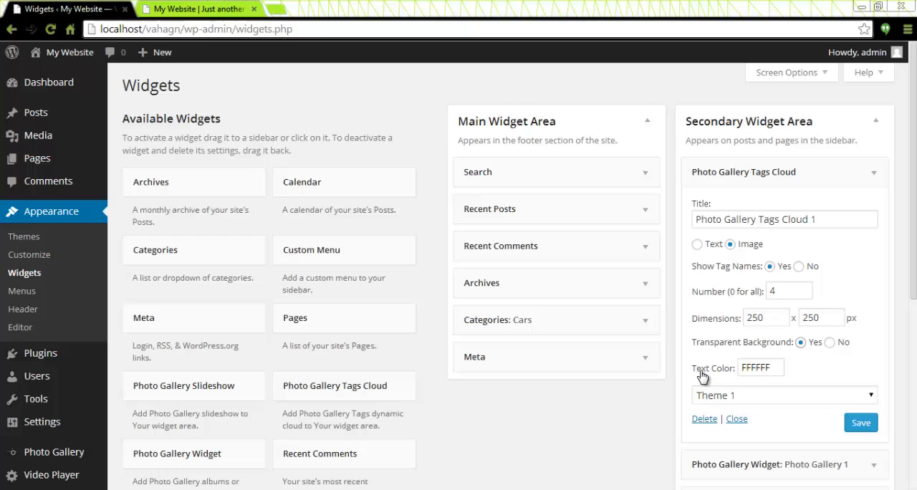
{"action": "left_click", "coordinate": [760, 366]}
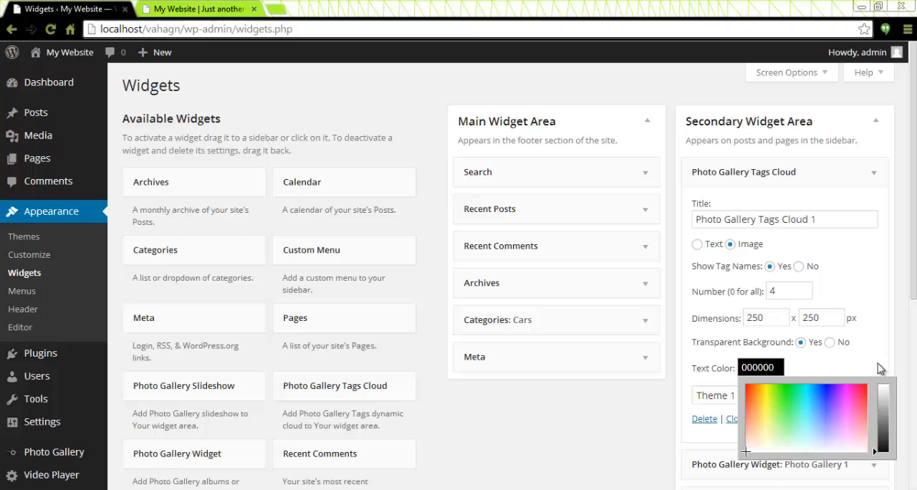
{"action": "mouse_move", "coordinate": [856, 366]}
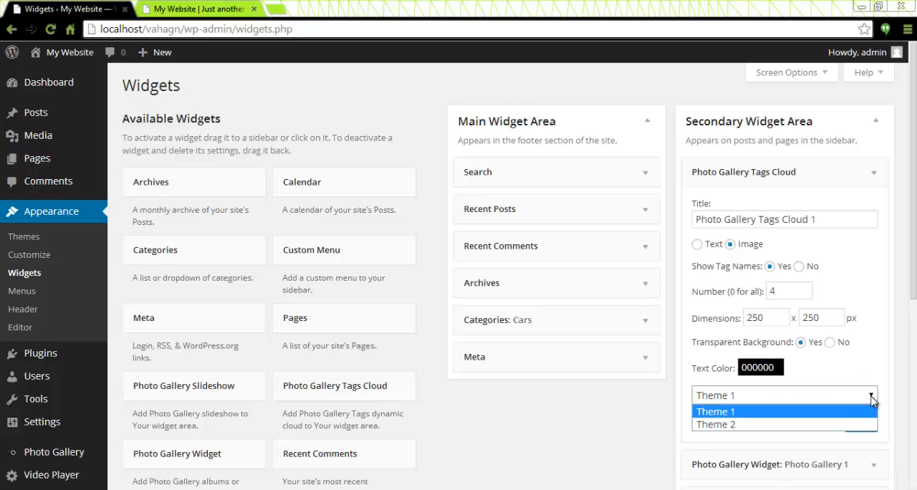
Keep Theme 1 and save the Tags Cloud widget settings
{"action": "left_click", "coordinate": [713, 411]}
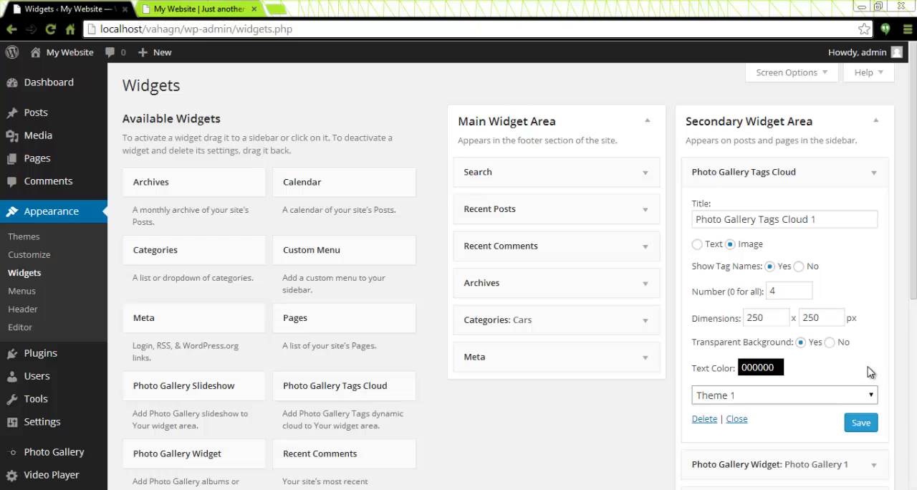
{"action": "left_click", "coordinate": [861, 423]}
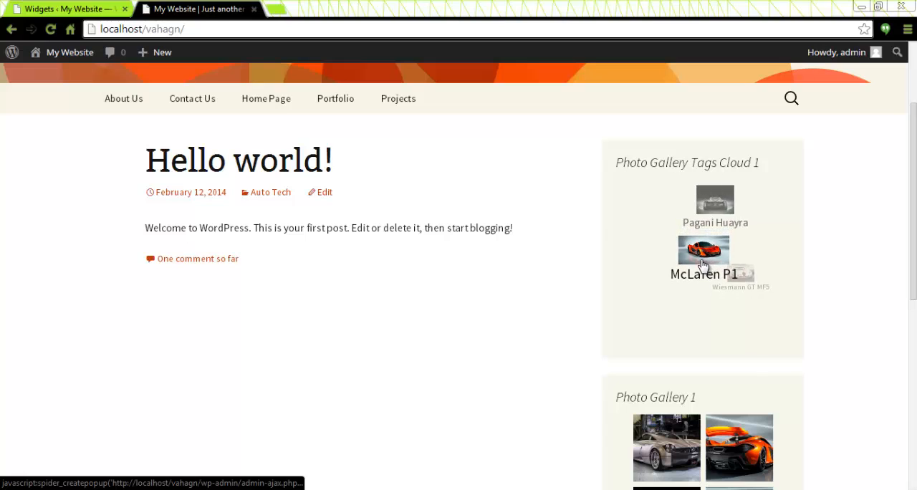
Browse the McLaren P1 tag's photos in the site lightbox, then return to the Widgets page
{"action": "left_click", "coordinate": [703, 249]}
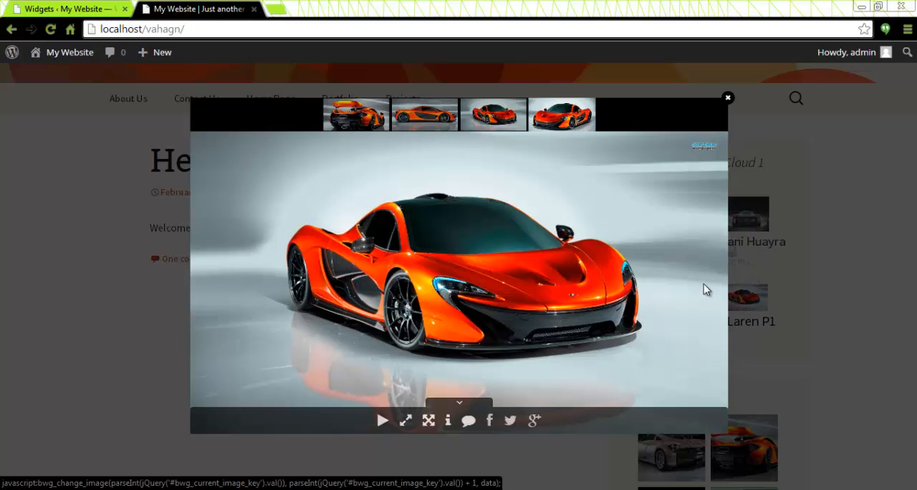
{"action": "left_click", "coordinate": [420, 115]}
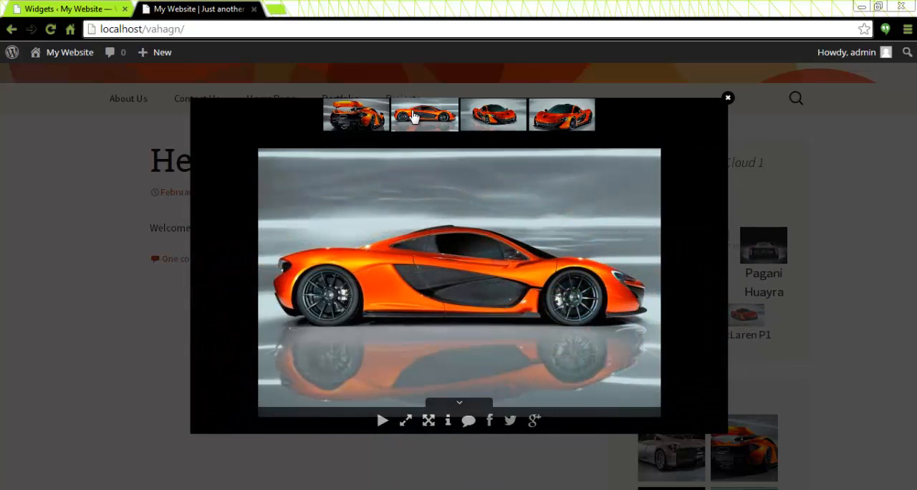
{"action": "left_click", "coordinate": [727, 98]}
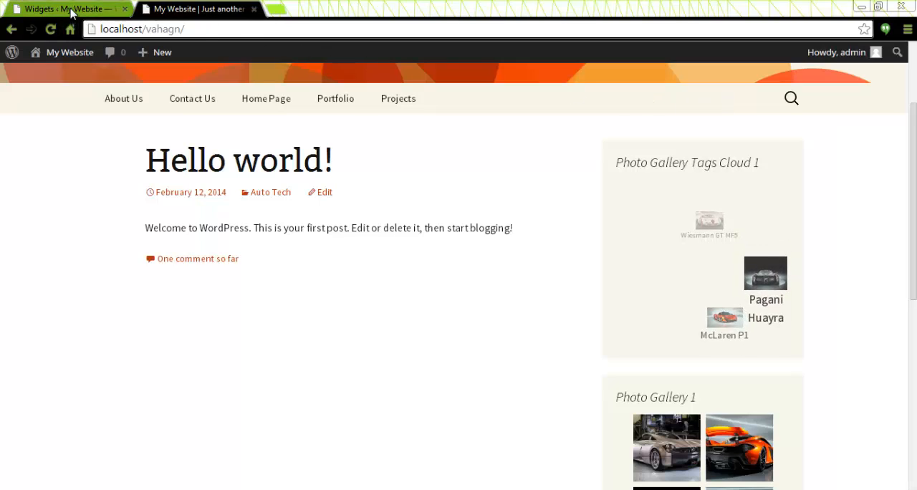
{"action": "left_click", "coordinate": [65, 9]}
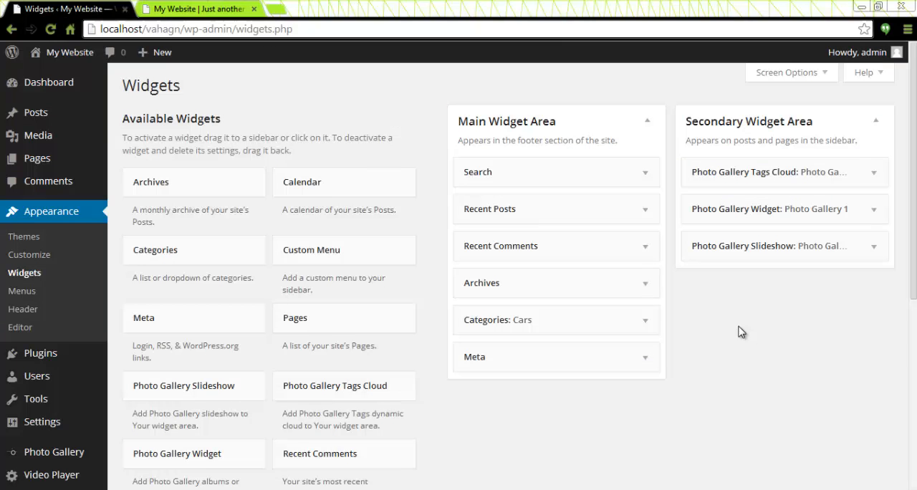